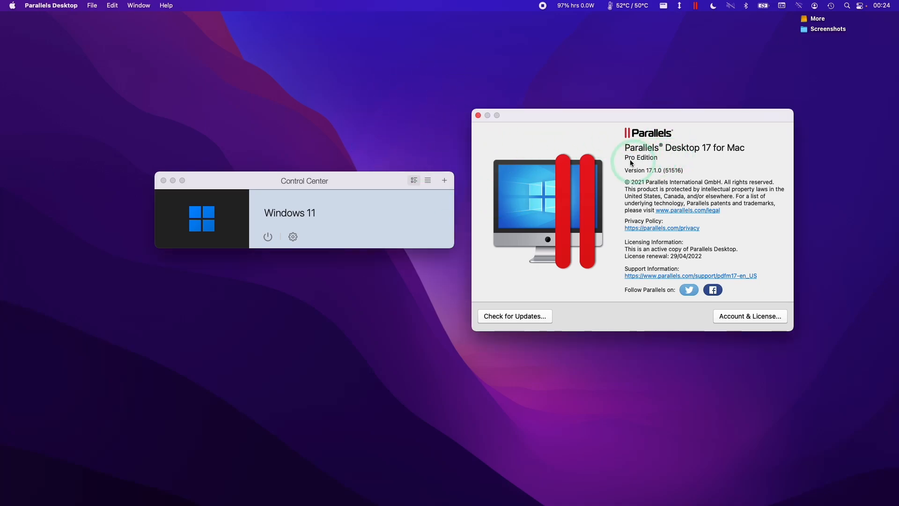
mouse_move(721, 159)
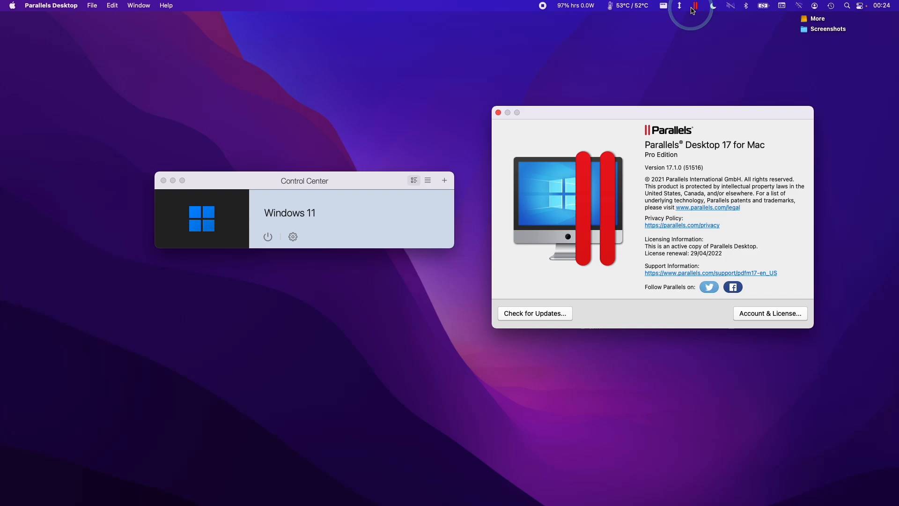
Step: Focus the Control Center window and nudge it slightly beside the About window
left_click(694, 4)
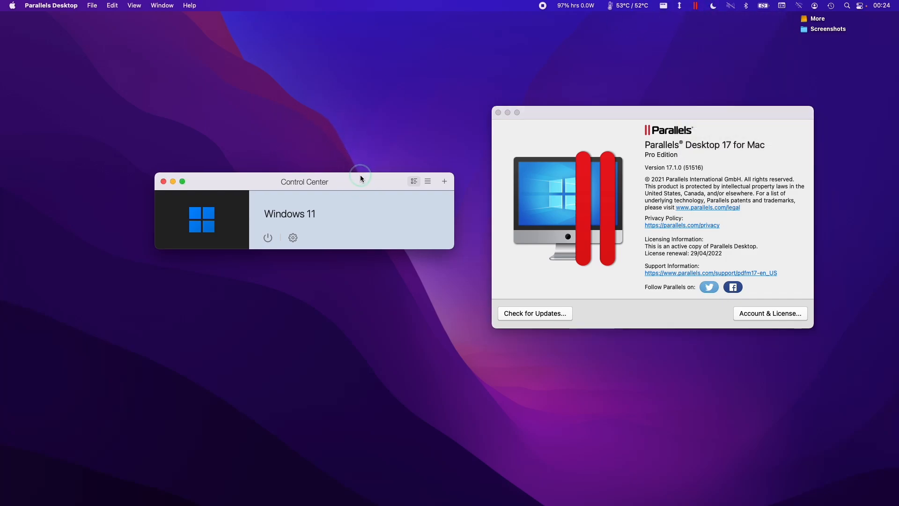
left_click_drag(361, 178, 324, 181)
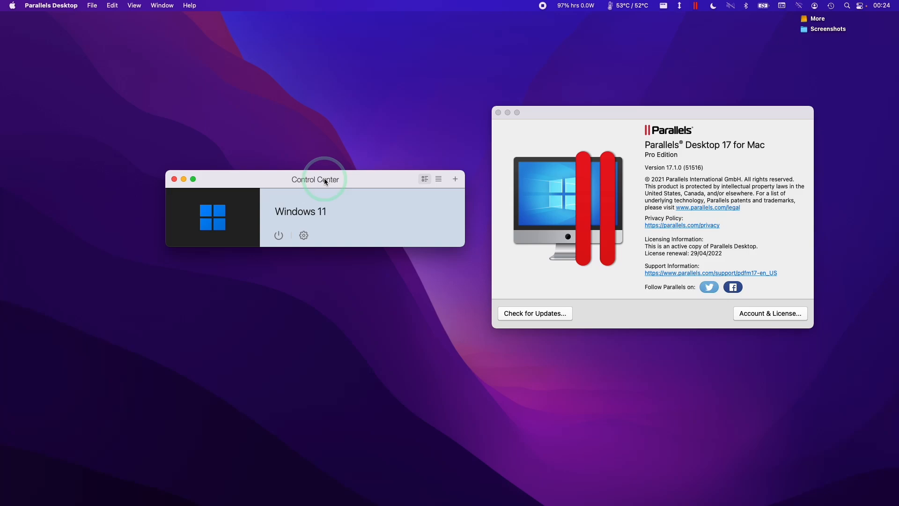
left_click_drag(316, 178, 328, 170)
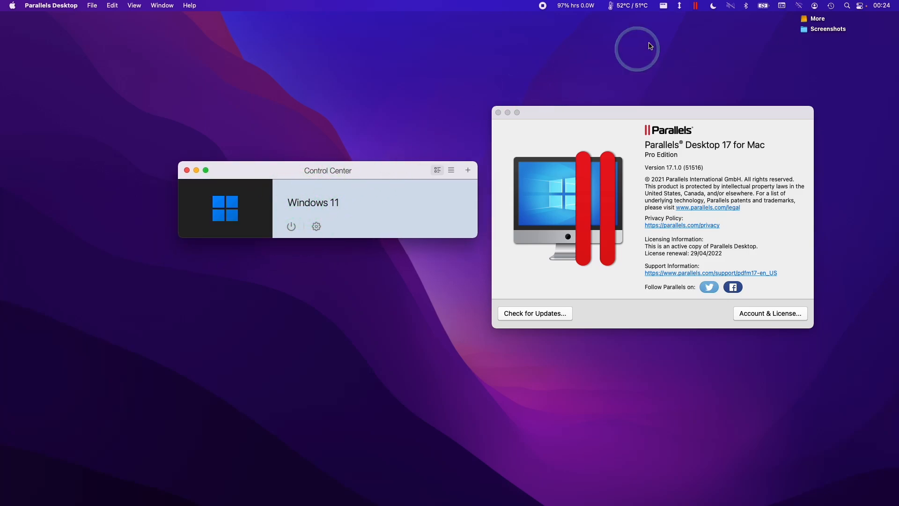
left_click(696, 5)
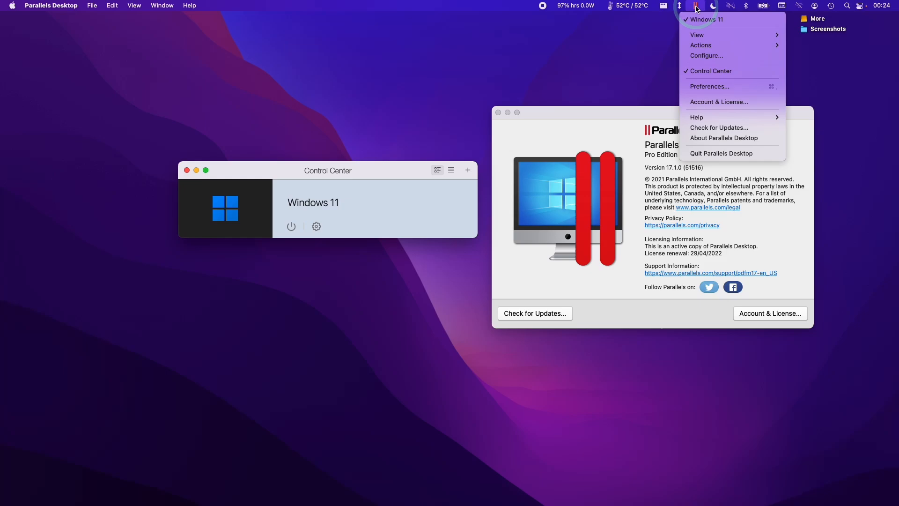
mouse_move(722, 80)
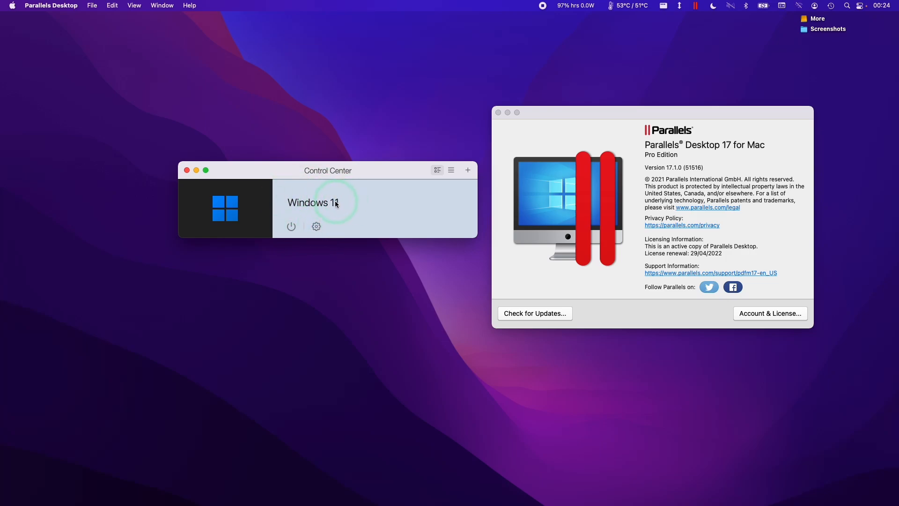
Step: Remove the Windows 11 VM from Control Center while keeping its files
right_click(335, 202)
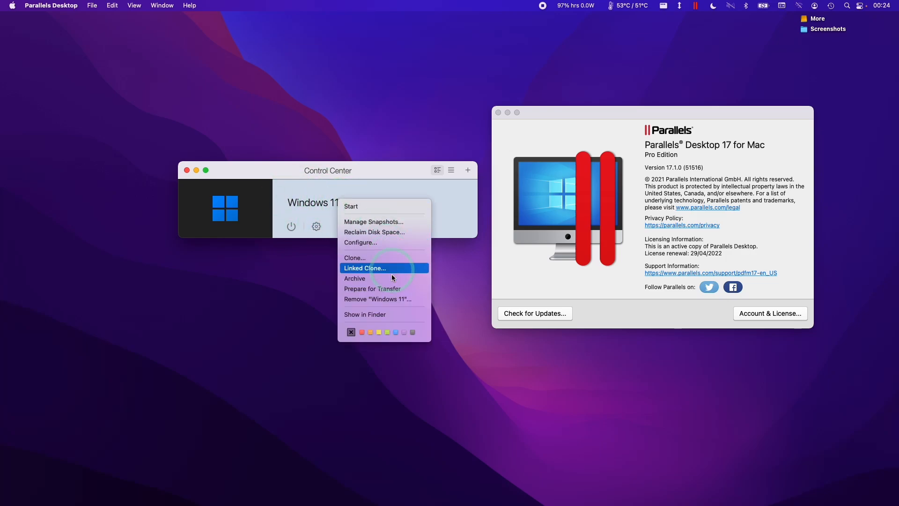
left_click(378, 298)
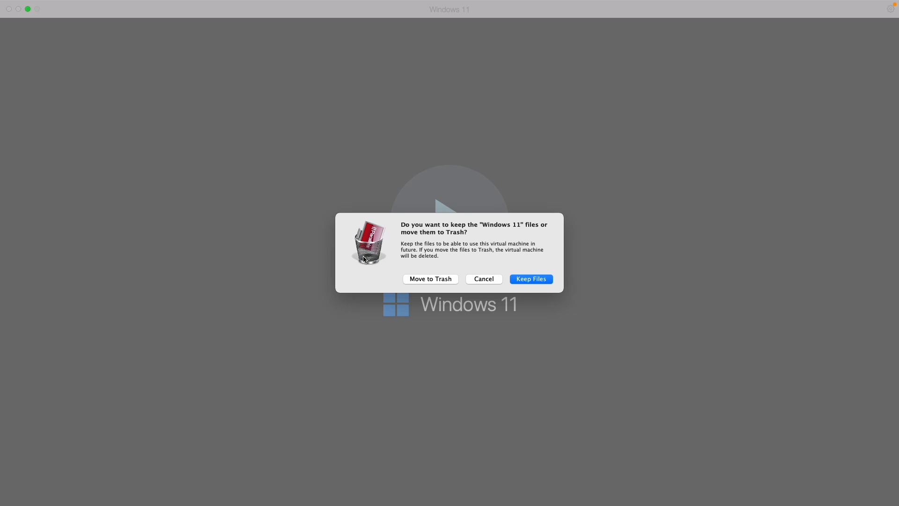
mouse_move(467, 256)
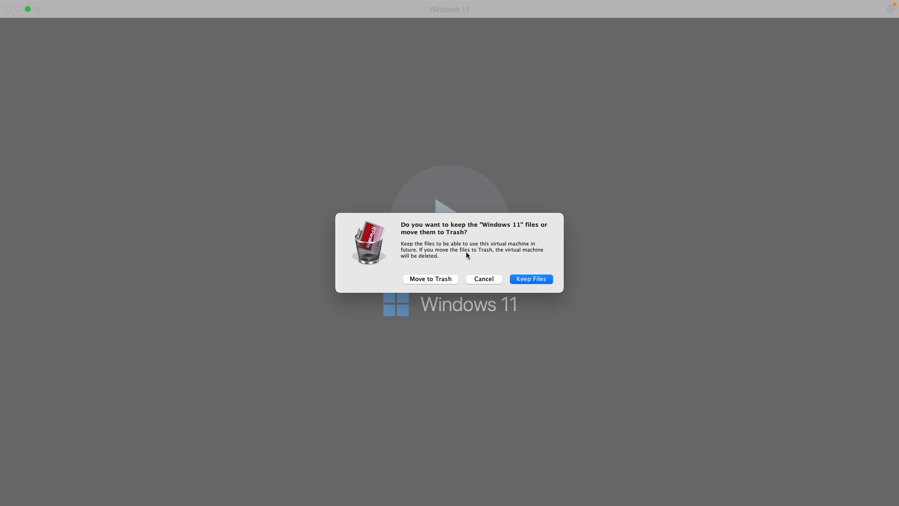
mouse_move(378, 247)
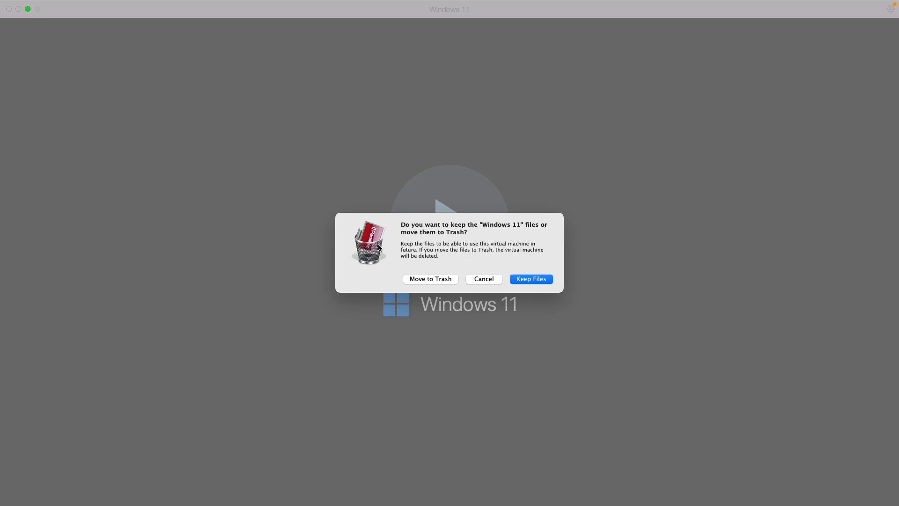
mouse_move(427, 279)
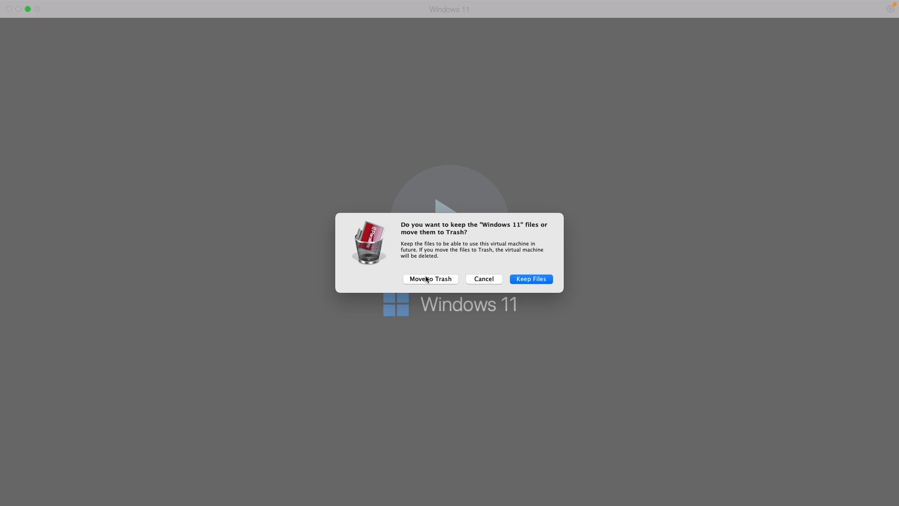
mouse_move(535, 279)
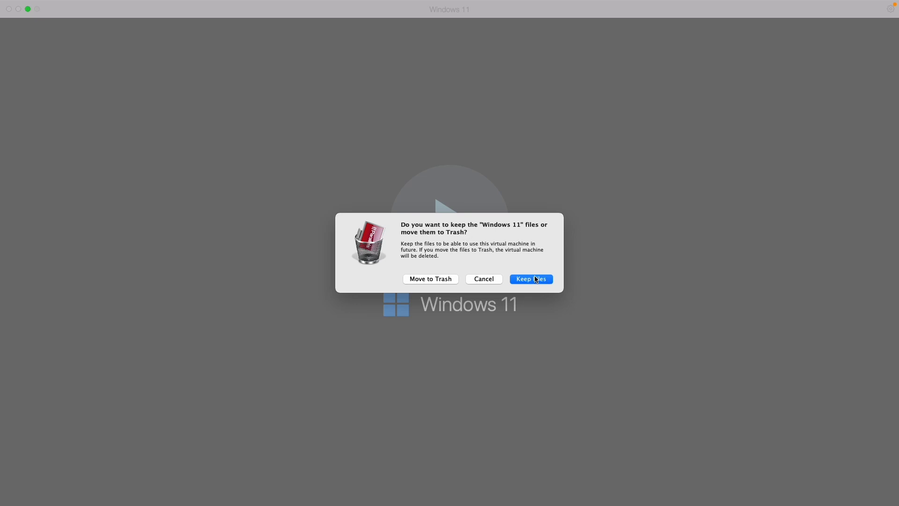
left_click(531, 279)
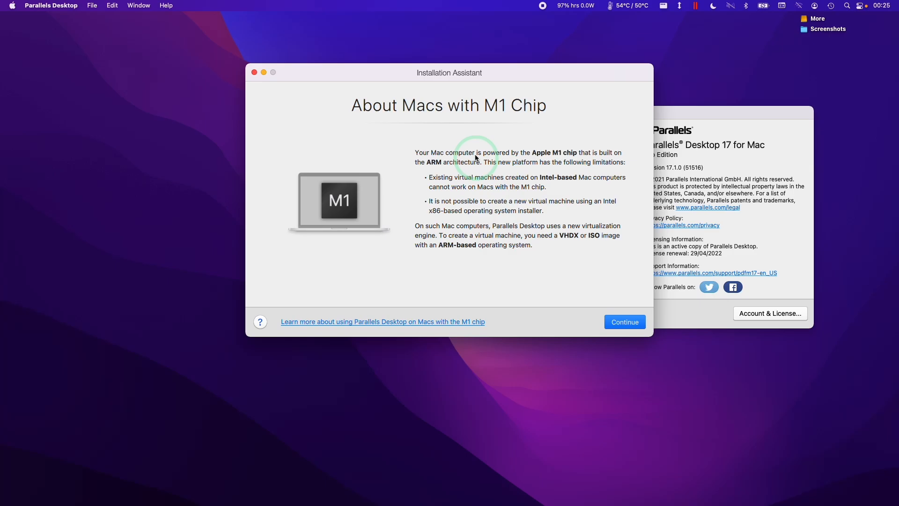
Step: Move the Installation Assistant window aside to make room for Finder
left_click_drag(449, 72, 422, 93)
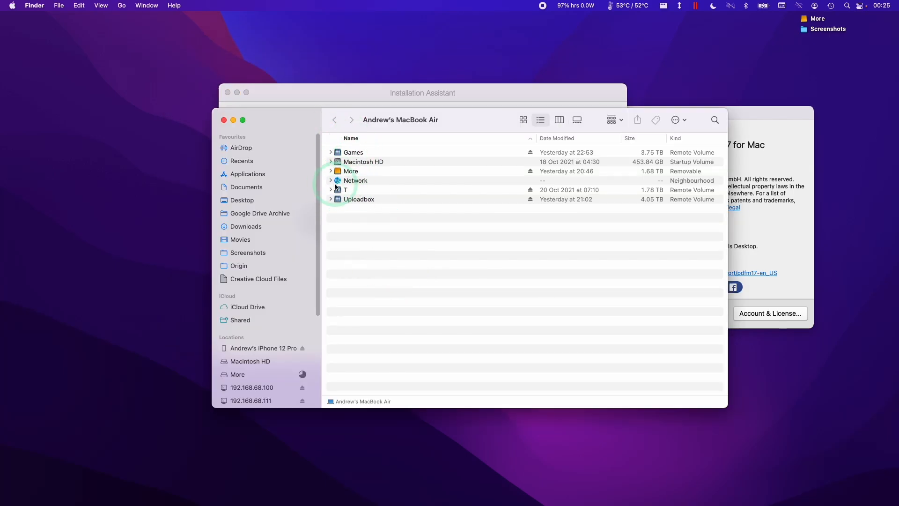
mouse_move(333, 224)
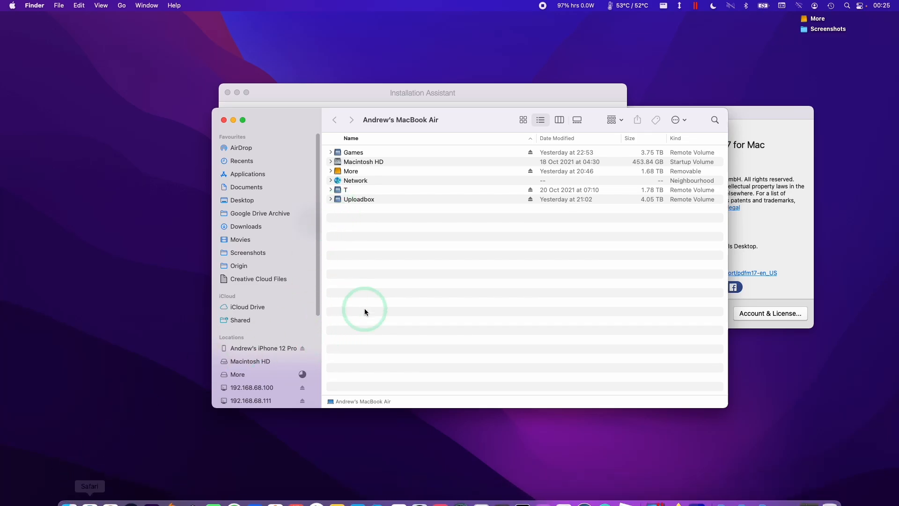
Step: Go to the home folder and open the Virtual Machines folder containing Windows 11.pvm
left_click(121, 4)
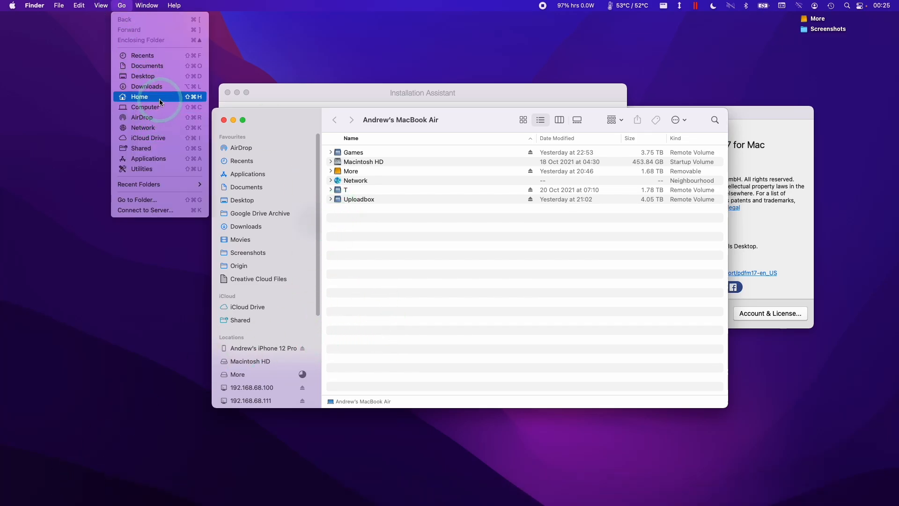
left_click(140, 96)
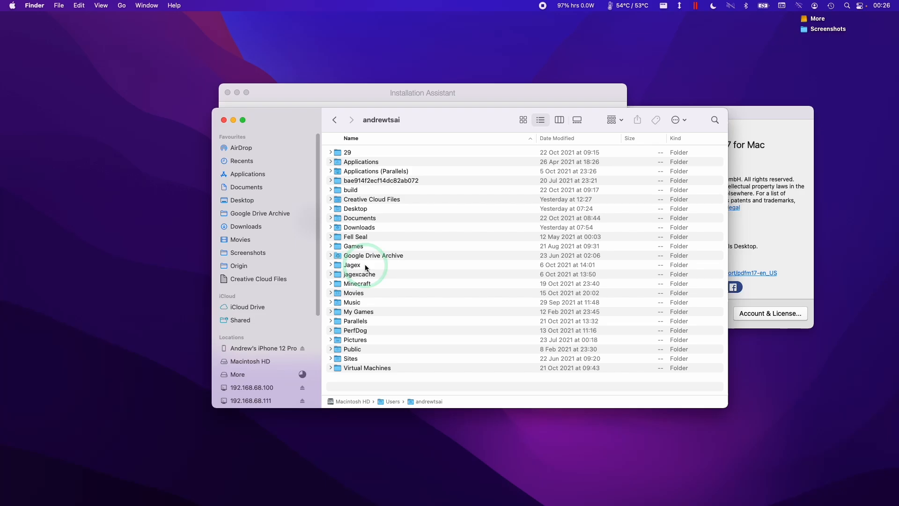
left_click(367, 367)
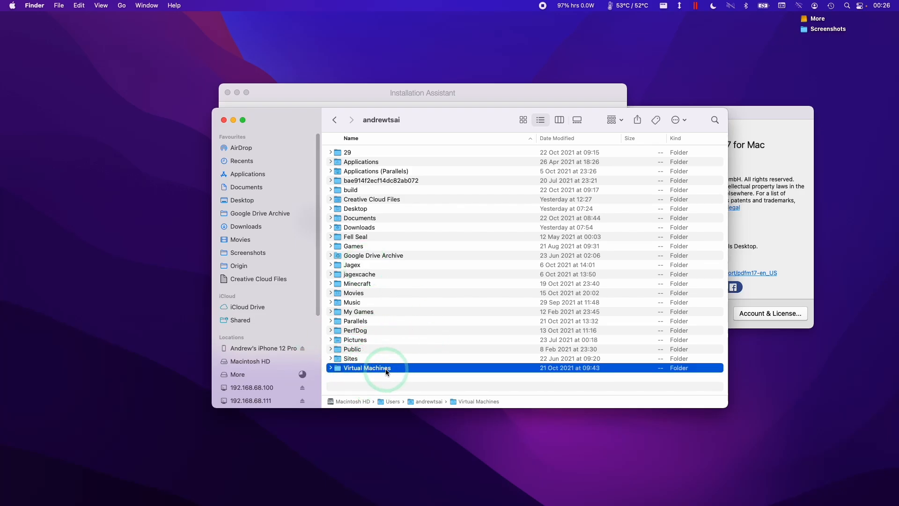
double_click(366, 367)
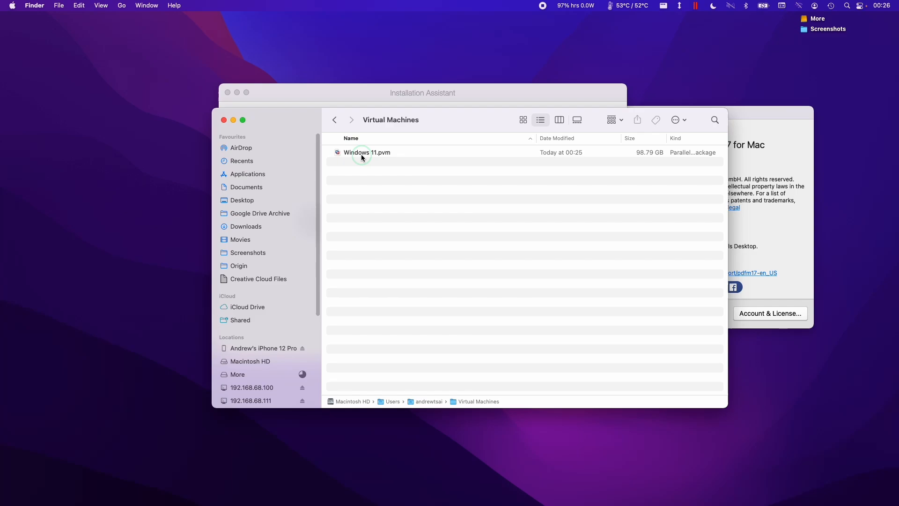
Step: Move Windows 11.pvm into the Bin, leaving the Virtual Machines folder empty
left_click(366, 151)
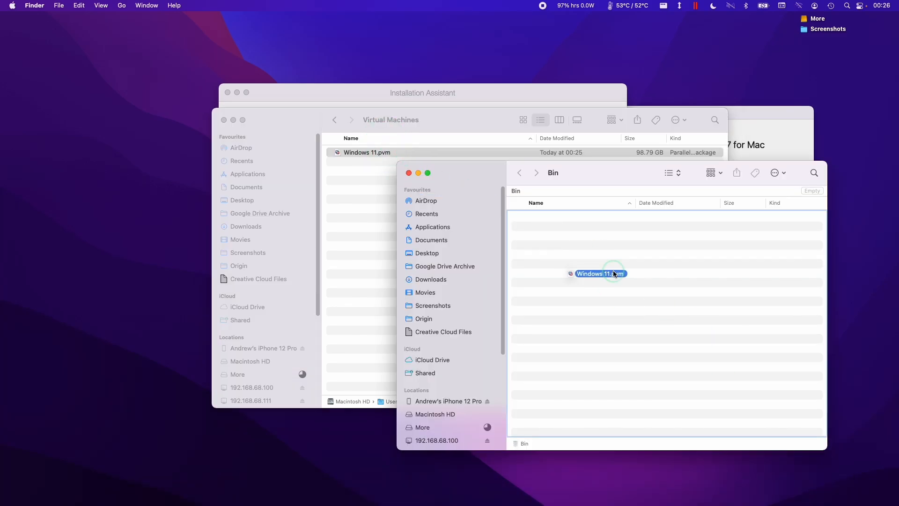
right_click(652, 298)
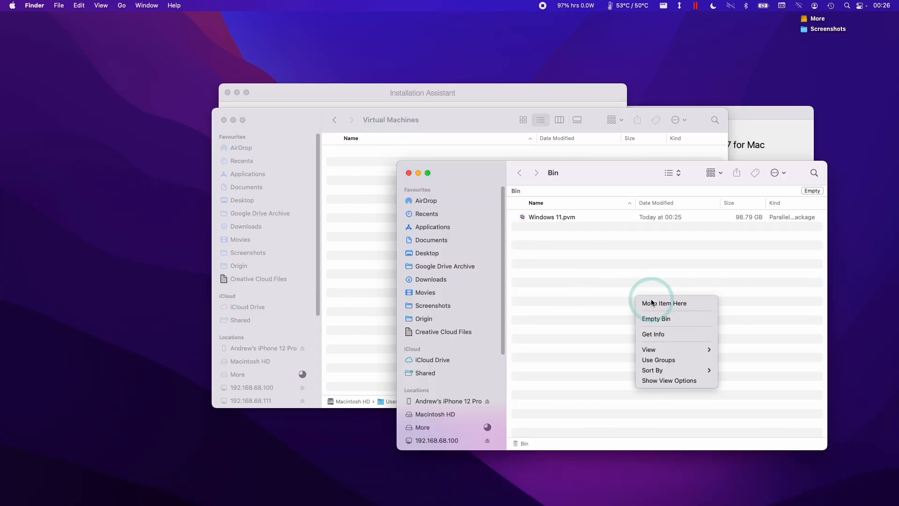
left_click(608, 285)
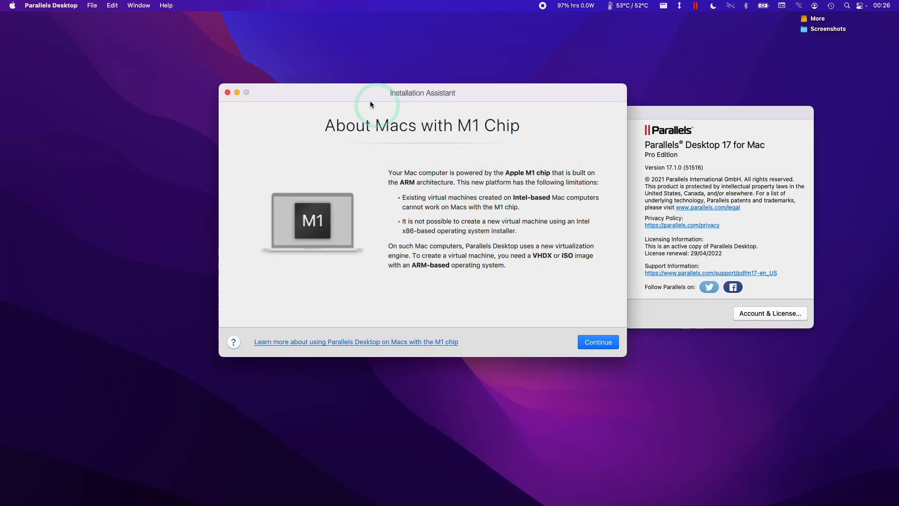
Step: Quit Parallels Desktop from its application menu
left_click(50, 5)
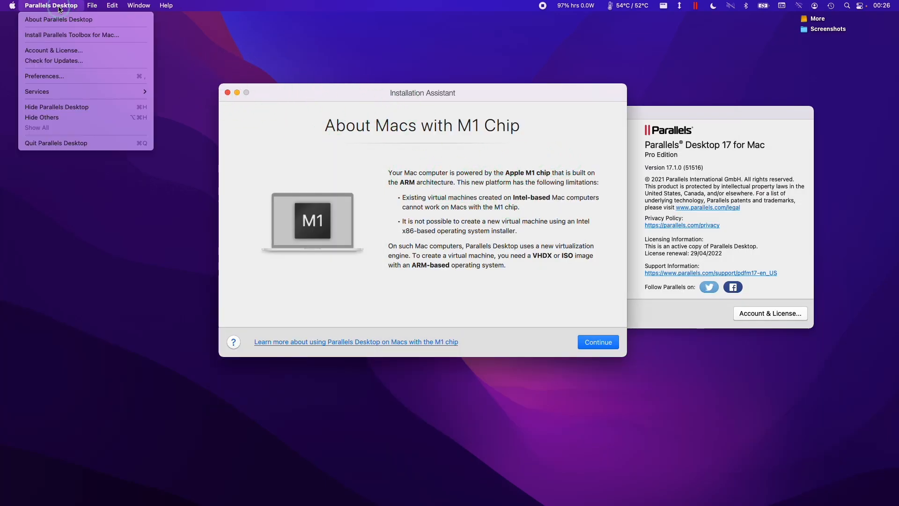
left_click(79, 41)
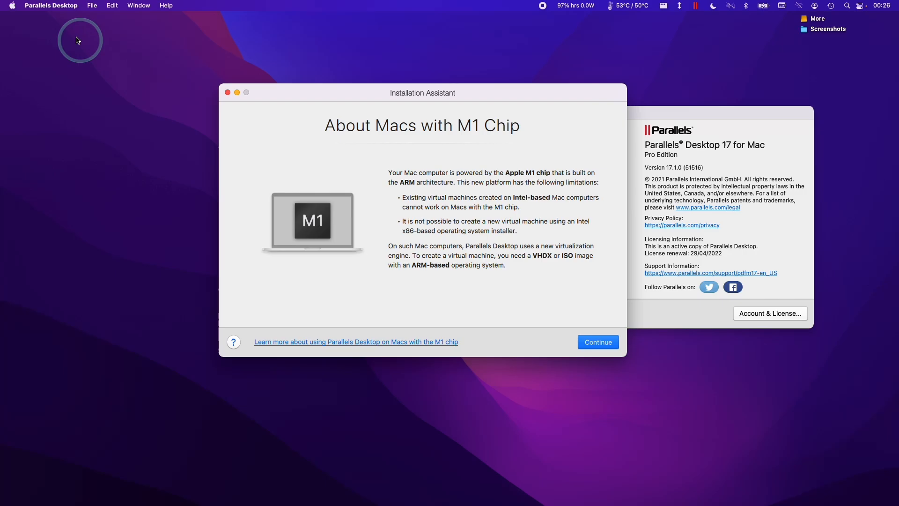
left_click(51, 6)
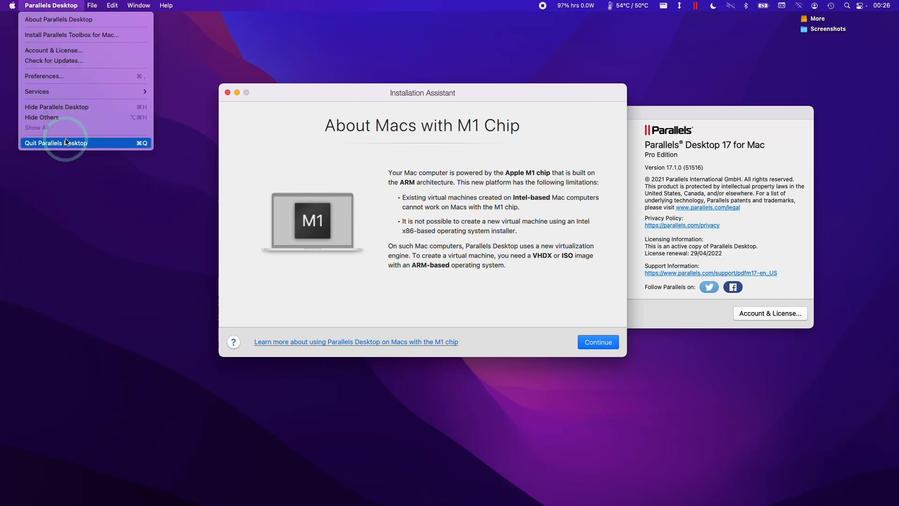
left_click(61, 142)
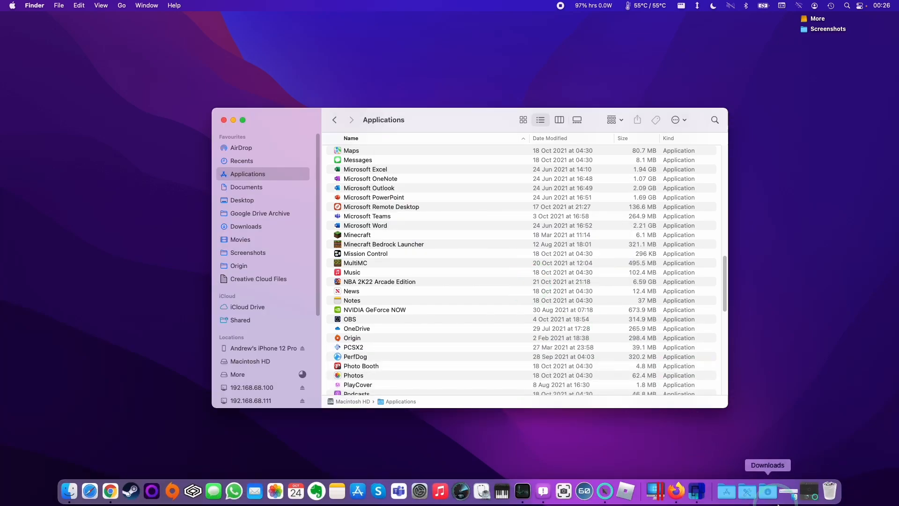
Step: Check the Bin to confirm the Parallels Desktop app sits there with the VM
left_click(830, 490)
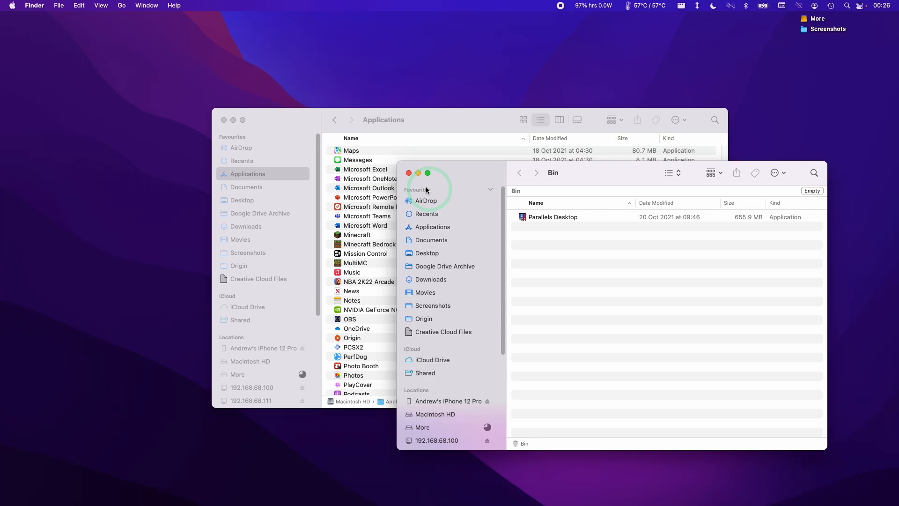